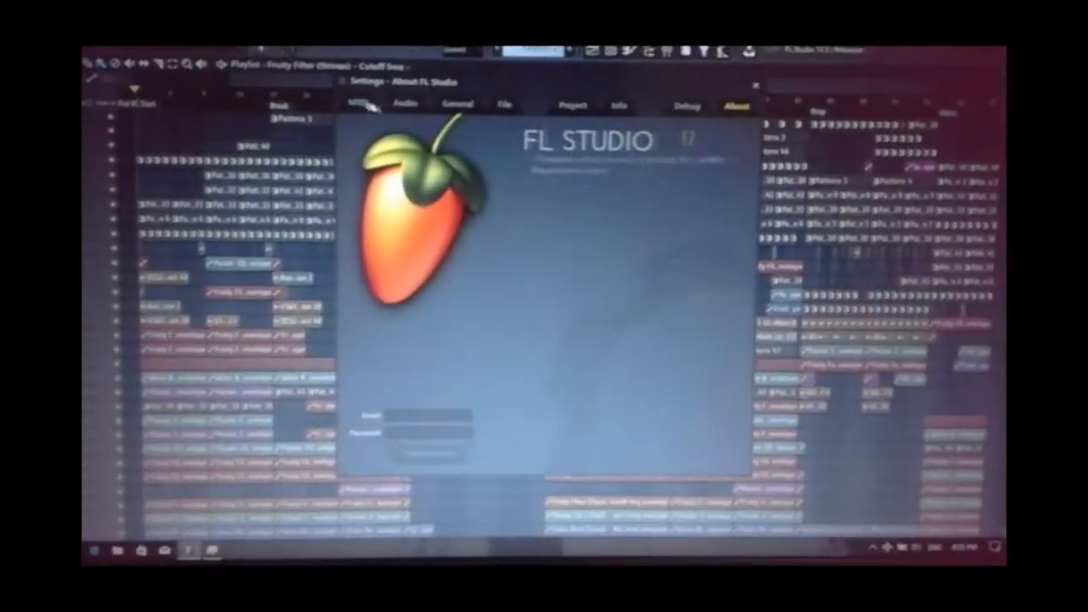
# - Close the Settings – About FL Studio dialog to show the Playlist arrangement
pyautogui.click(755, 85)
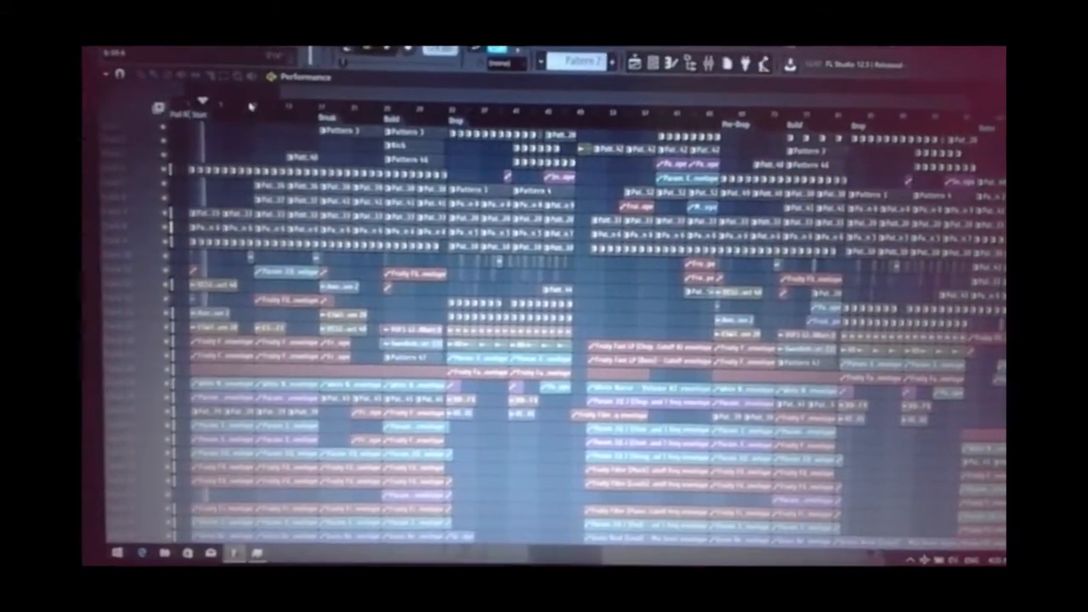